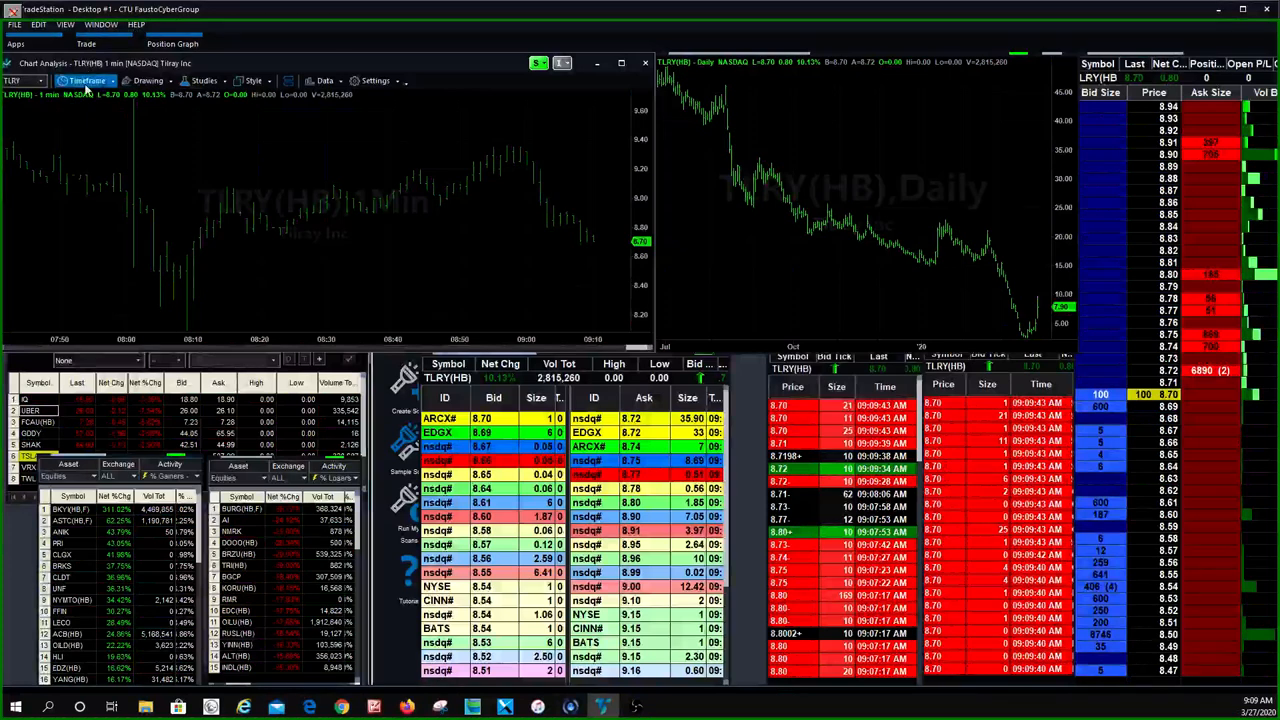
Switch the BKYI intraday chart interval from 15-minute to 1-minute bars via the TimeFrame list.
{"action": "left_click", "coordinate": [88, 80]}
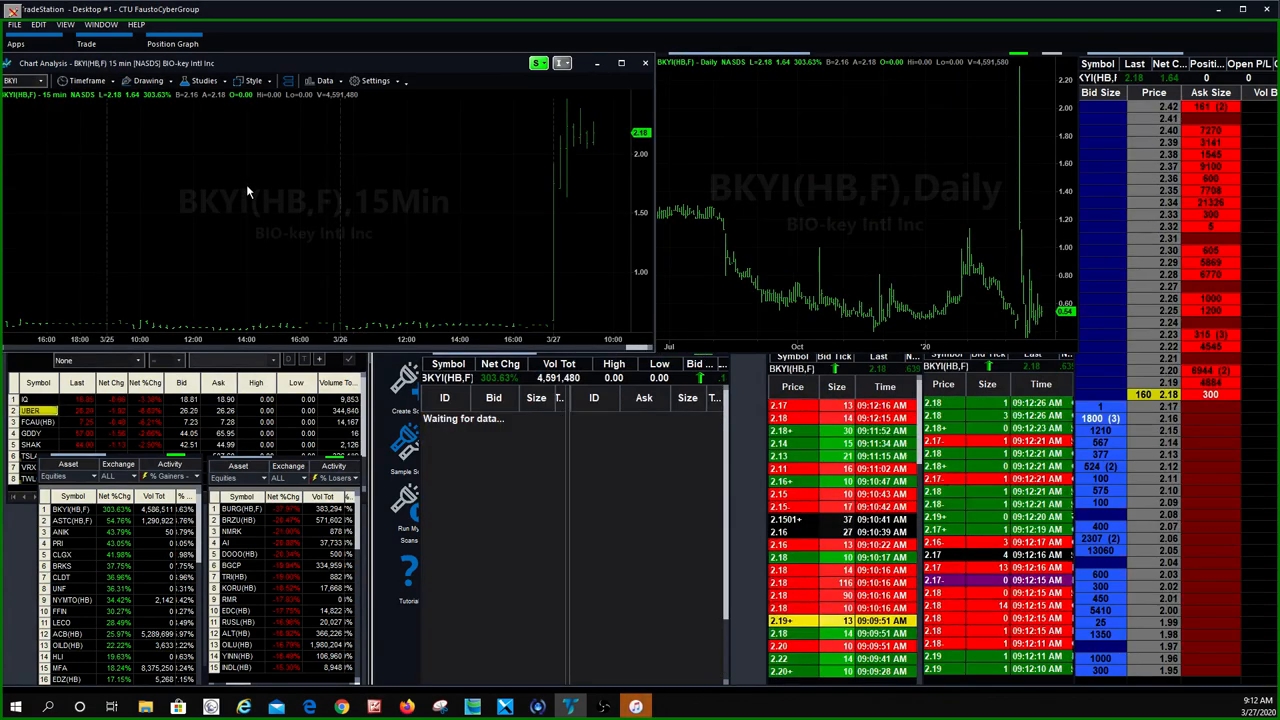
{"action": "left_click", "coordinate": [88, 80]}
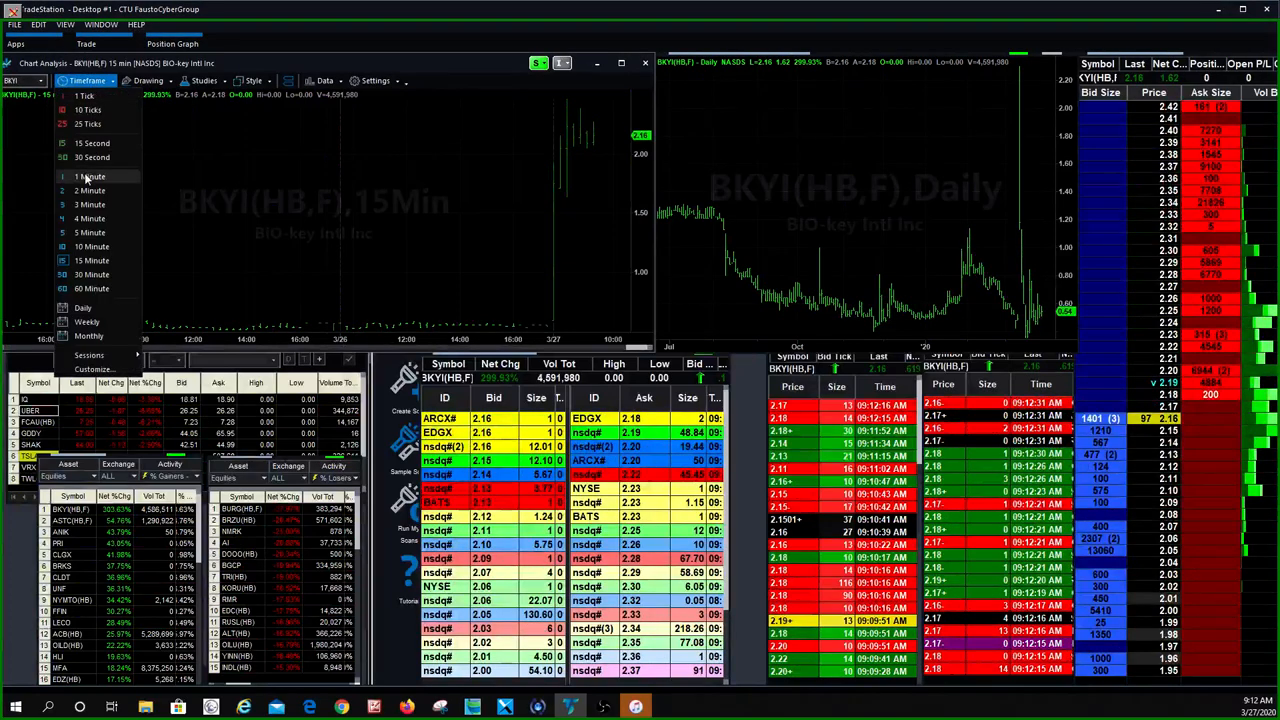
{"action": "left_click", "coordinate": [90, 176]}
{"action": "type", "text": "ANH"}
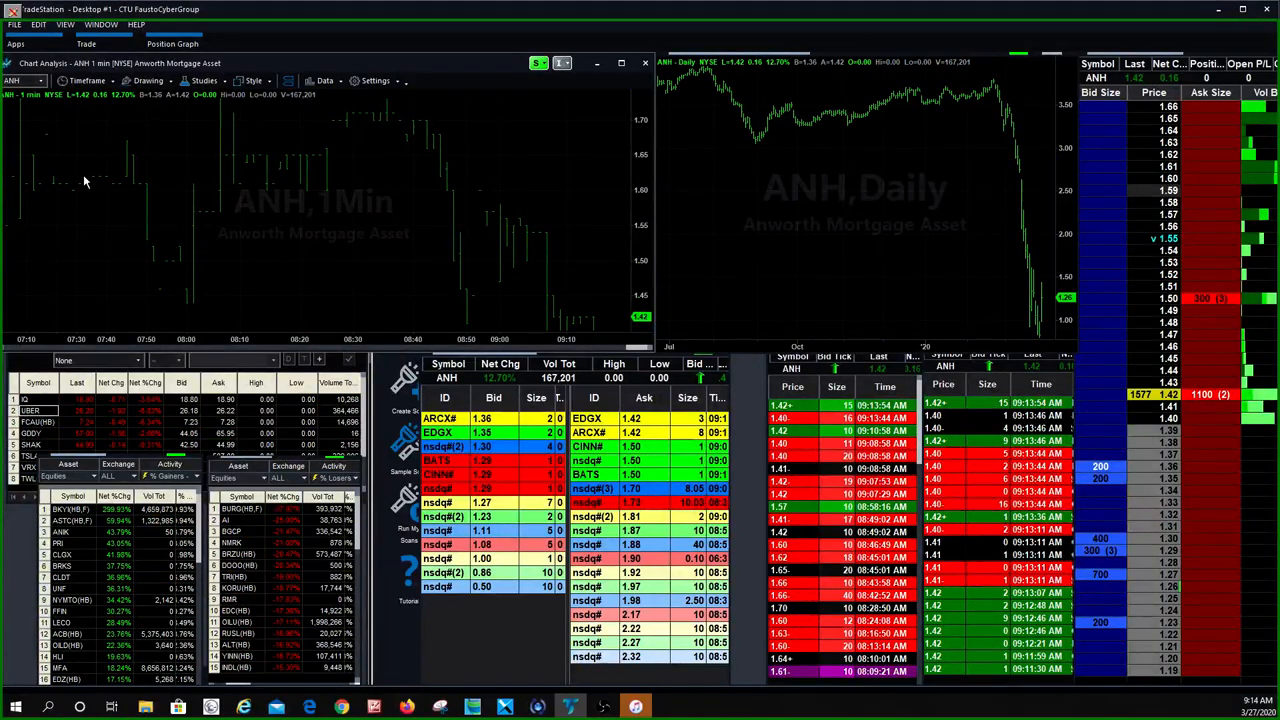
{"action": "mouse_move", "coordinate": [296, 252]}
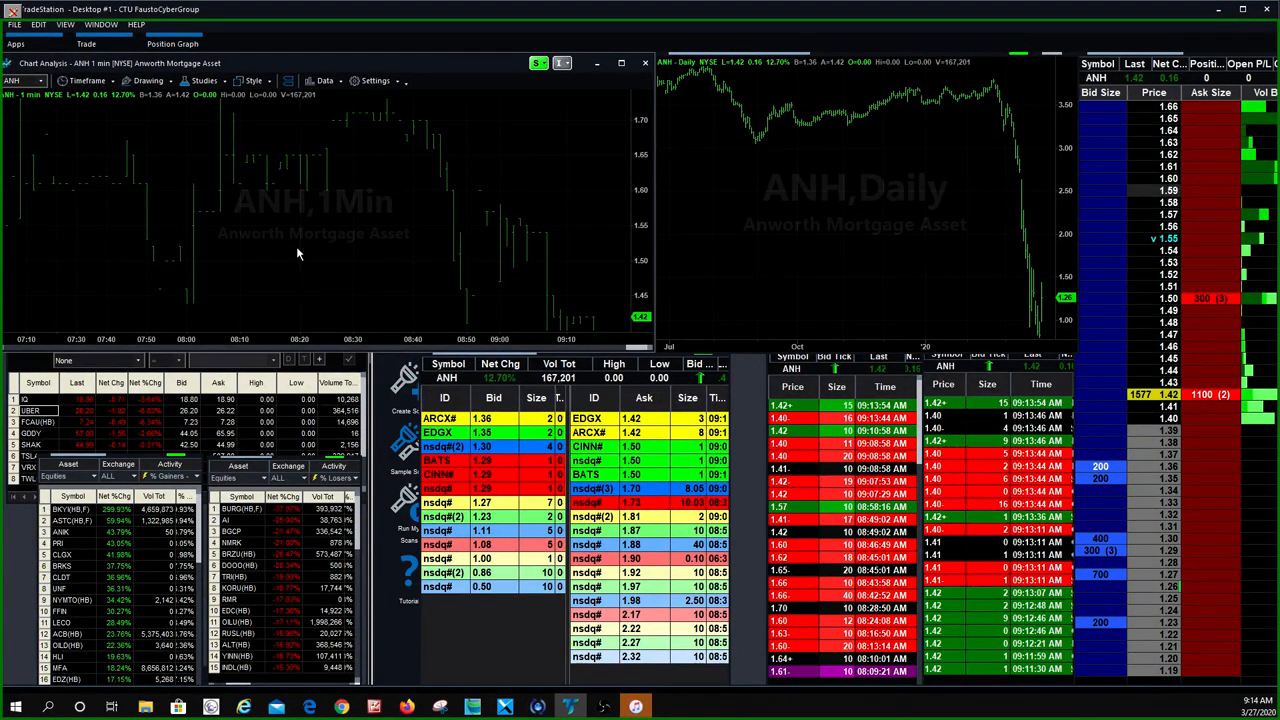